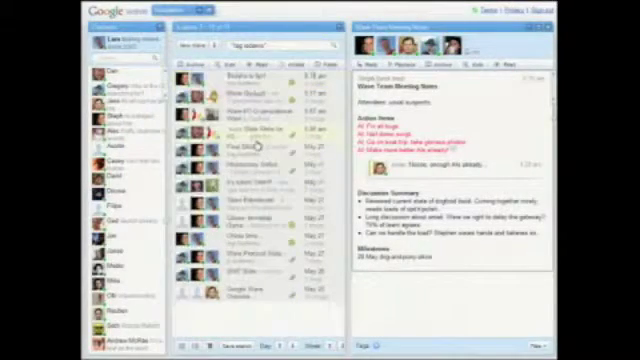
Step: Open the Google Wave Overview wave from the inbox at full width
{"action": "left_click", "coordinate": [250, 292]}
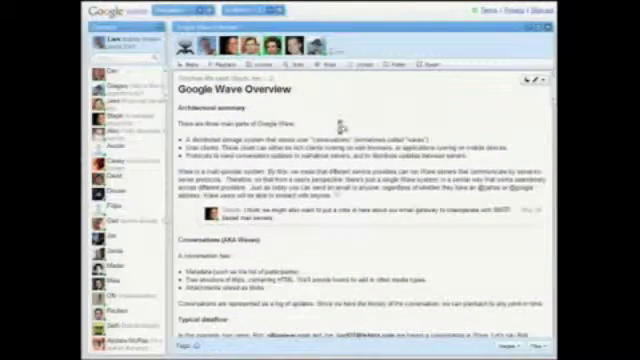
Step: Scroll the overview down to the Conversations and Typical dataflow sections
{"action": "scroll", "scroll_direction": "down", "scroll_amount": 3}
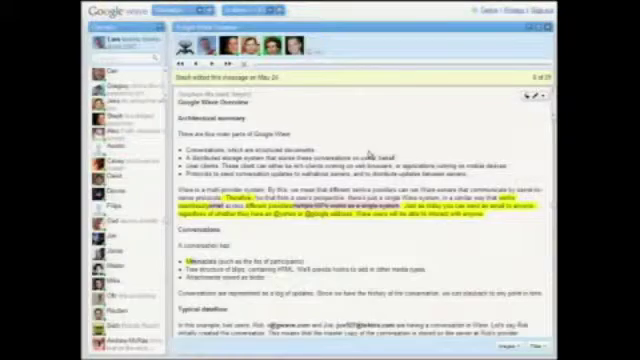
{"action": "scroll", "scroll_direction": "down", "scroll_amount": 3}
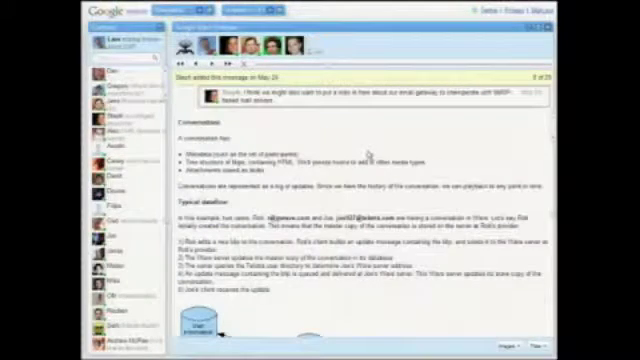